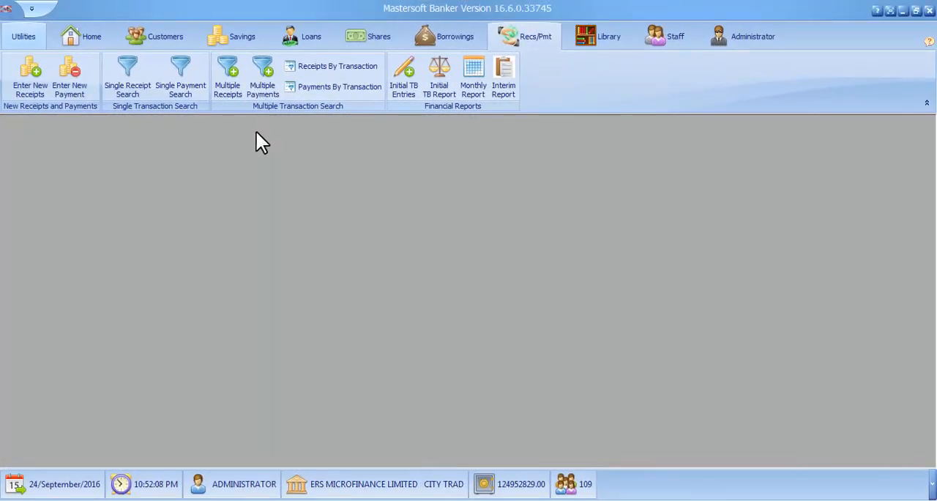
mouse_move(262, 76)
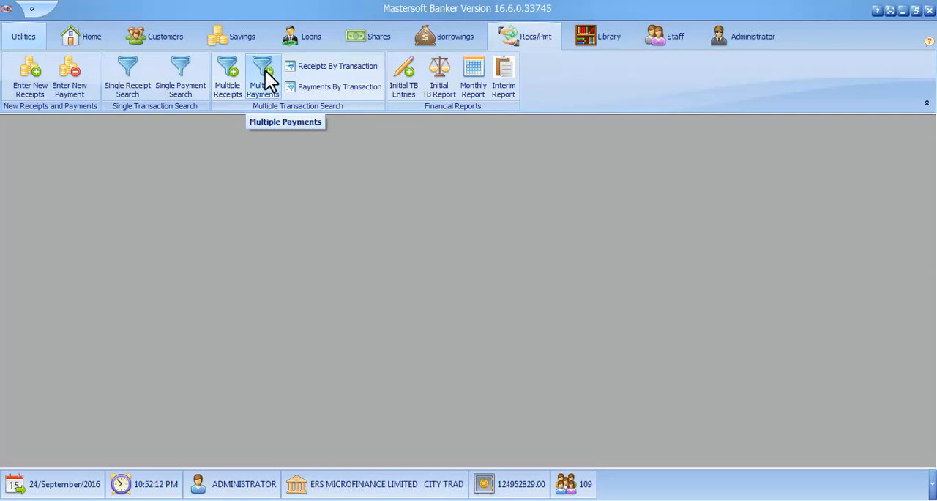
mouse_move(355, 162)
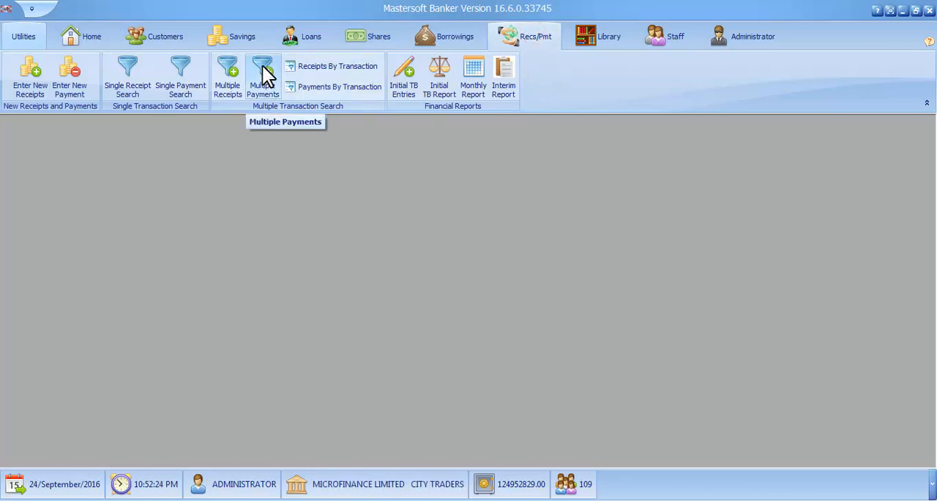
Launch the Multiple Payments batch transaction search from the Receipt/Print ribbon.
click(263, 76)
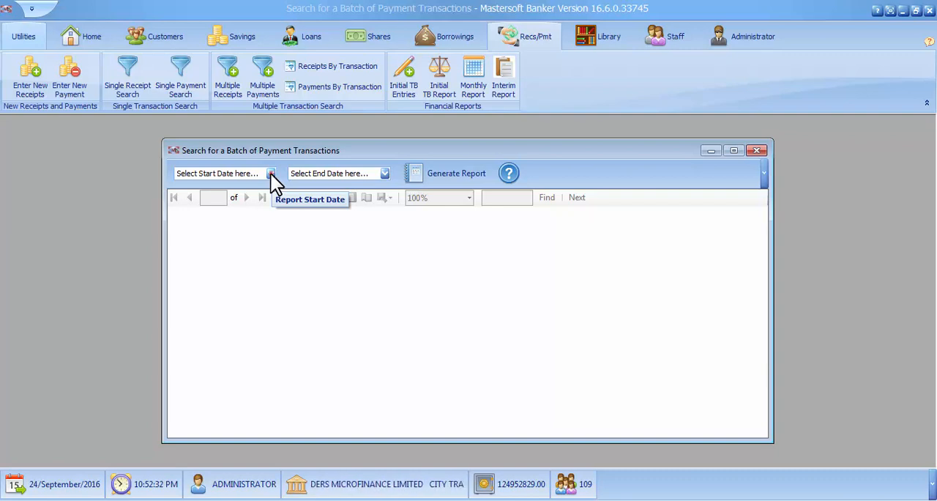
Choose 1 January 2016 as start date and 30 September 2016 as end date.
click(271, 174)
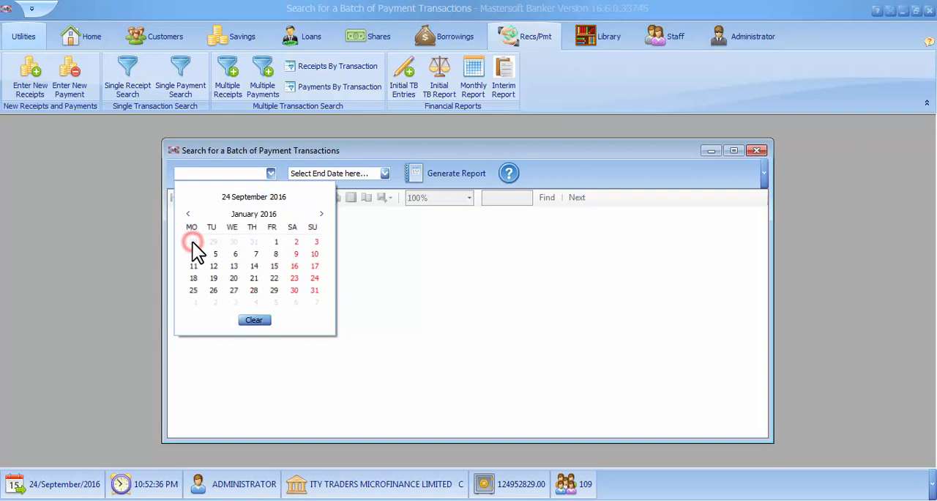
click(193, 241)
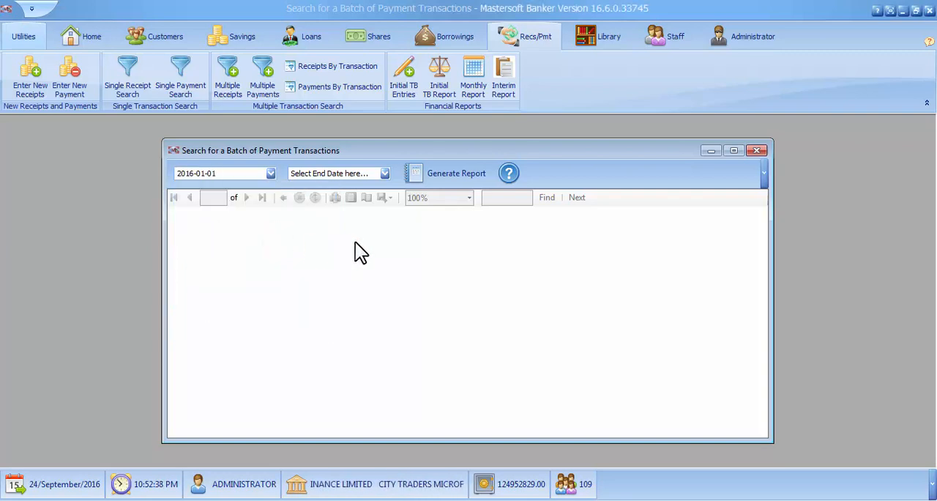
click(384, 173)
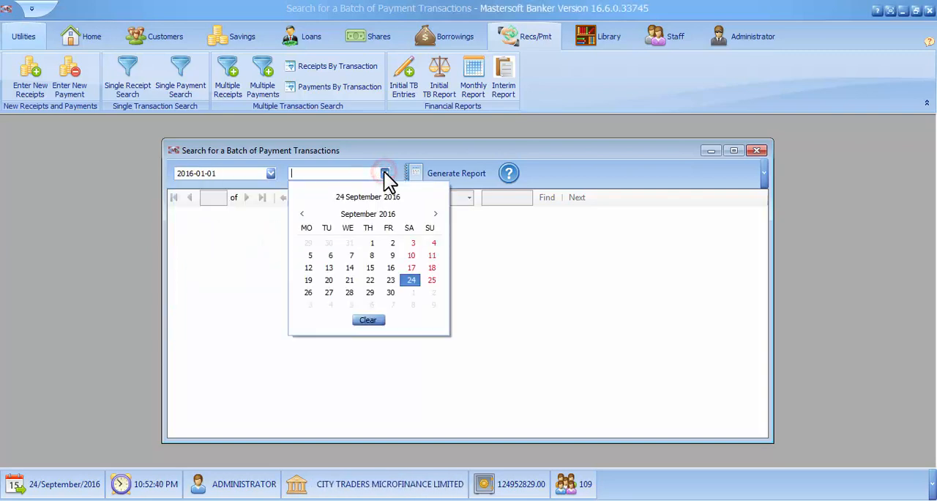
click(389, 293)
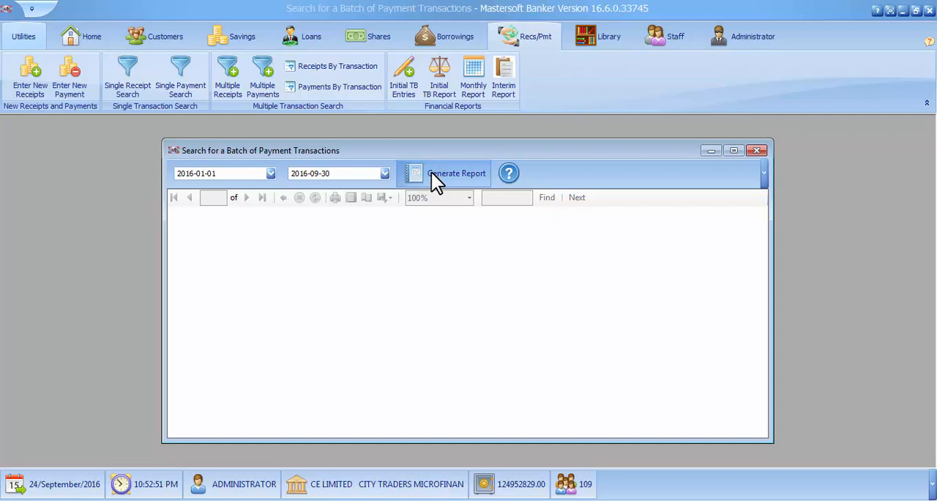
mouse_move(489, 243)
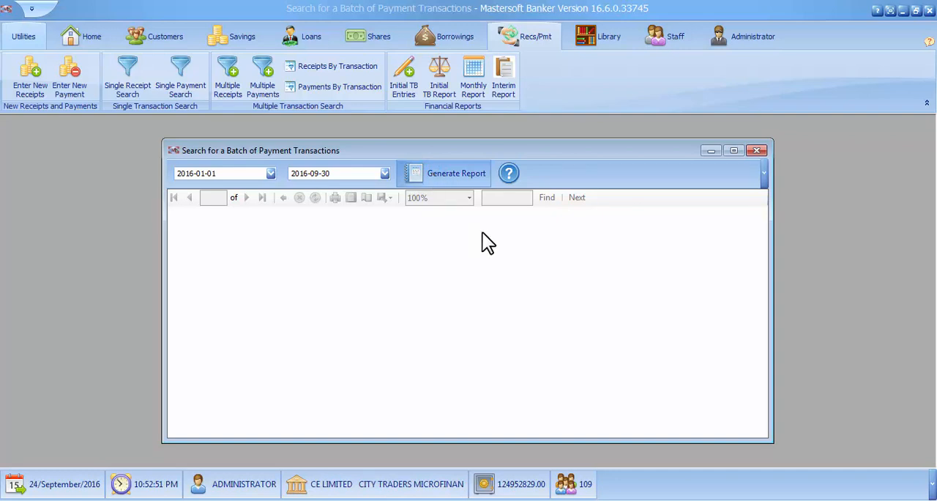
Generate the payments report, maximize its window and zoom it to Page Width.
click(457, 173)
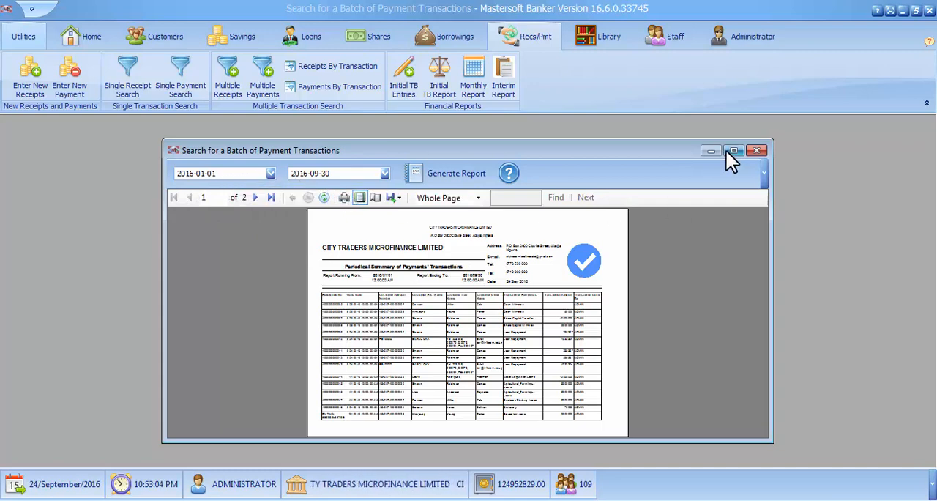
click(735, 150)
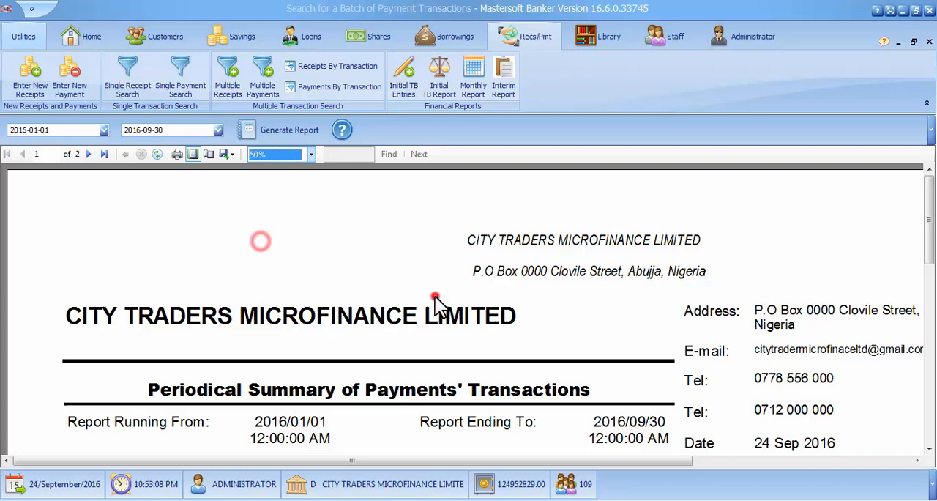
click(310, 153)
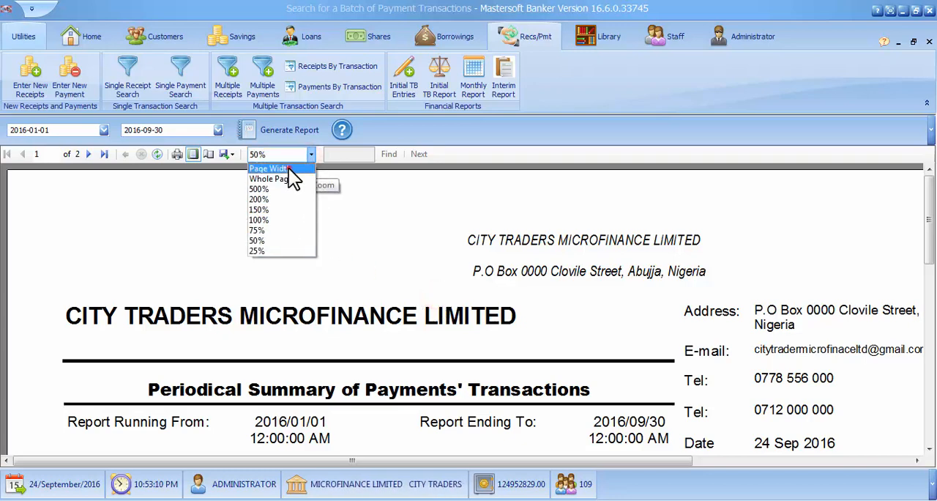
click(258, 189)
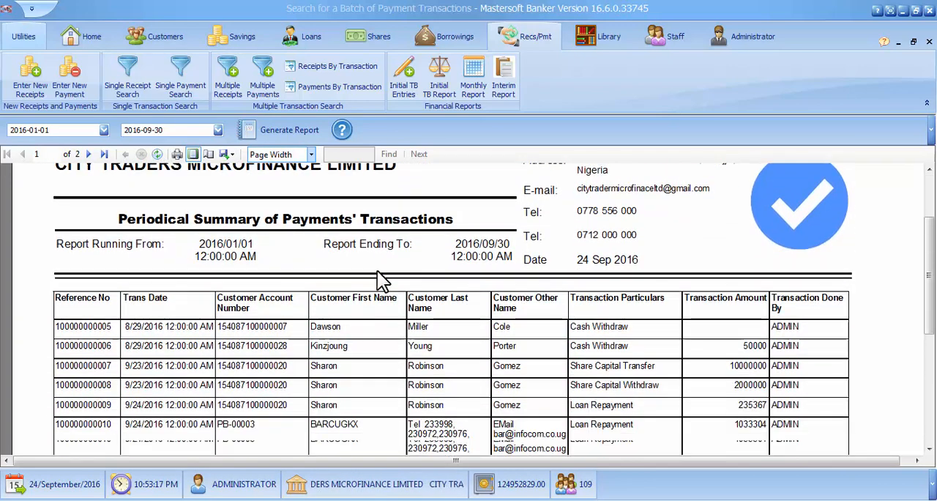
Scroll to page 2 showing the Total row of 53897709 across 18 transactions.
scroll(down, 3)
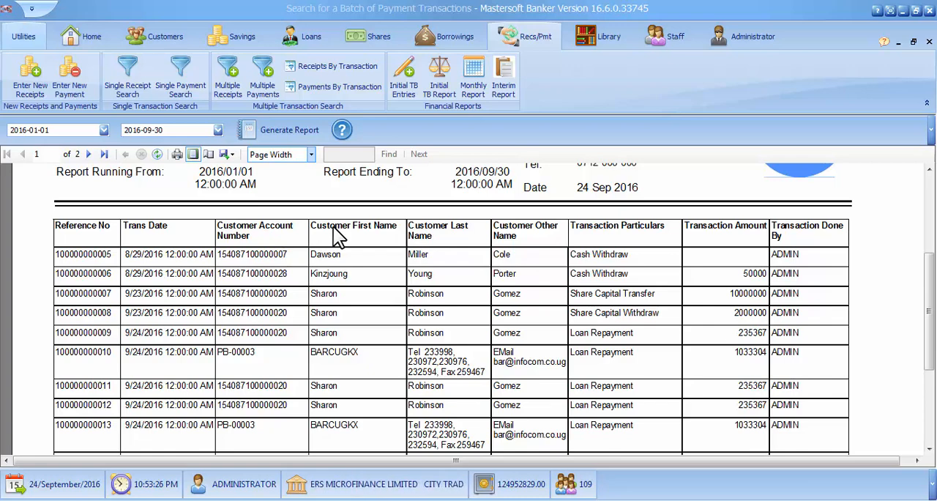
mouse_move(492, 238)
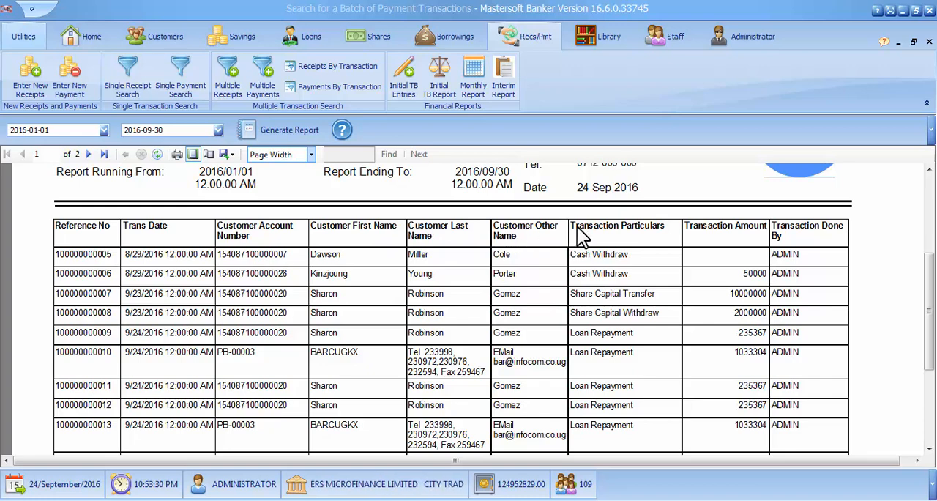
mouse_move(746, 228)
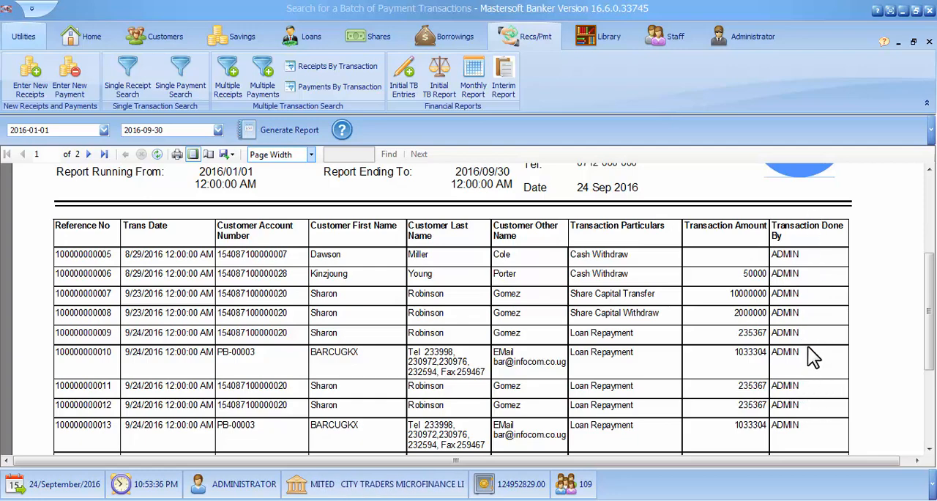
scroll(down, 3)
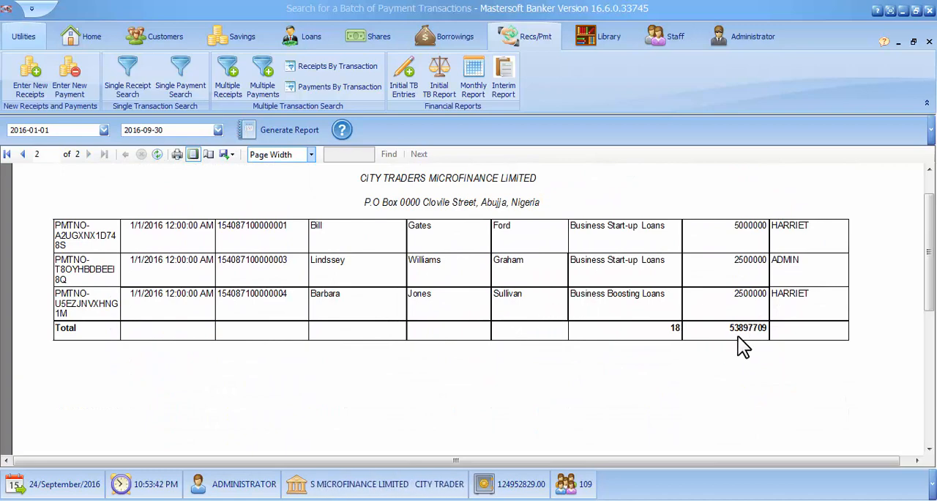
mouse_move(671, 329)
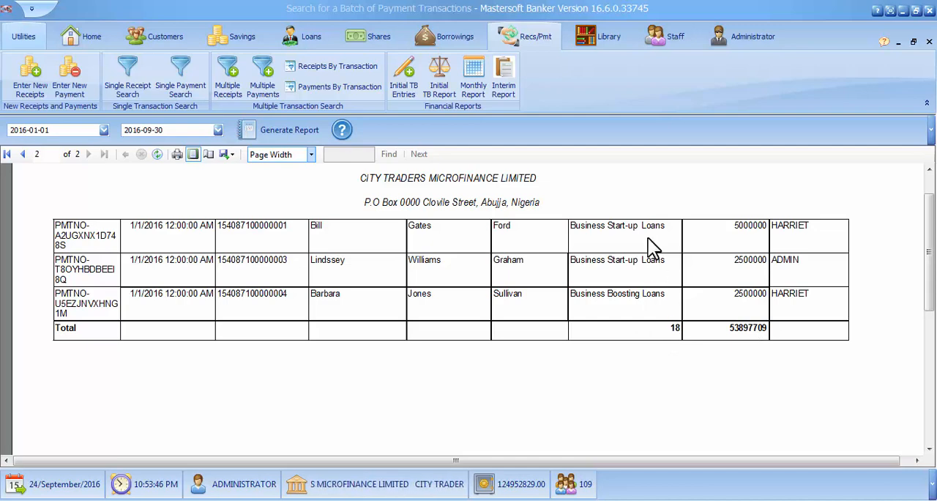
mouse_move(747, 344)
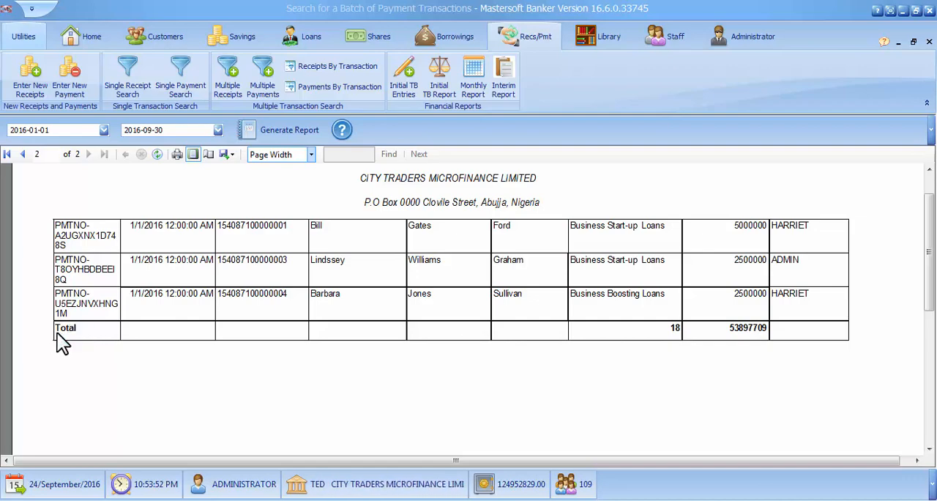
mouse_move(208, 351)
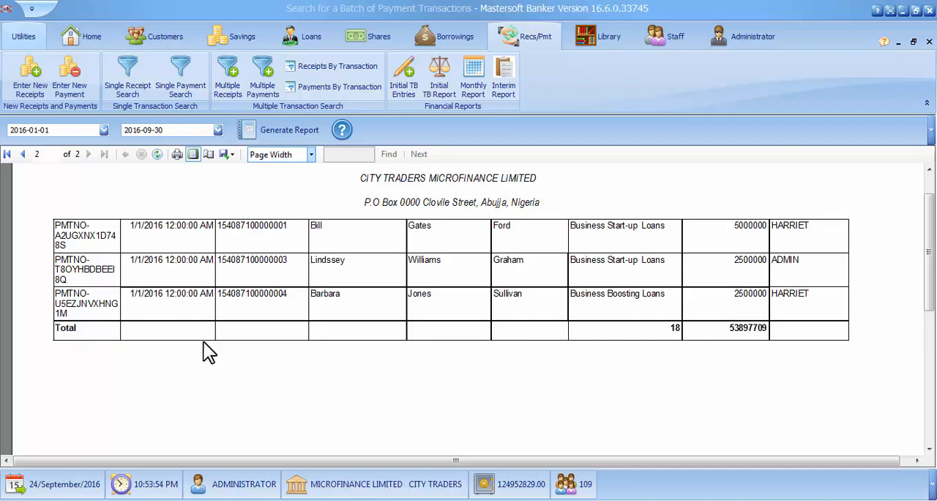
Jump to the report's first page, then bring up and cancel the Print dialog.
click(23, 154)
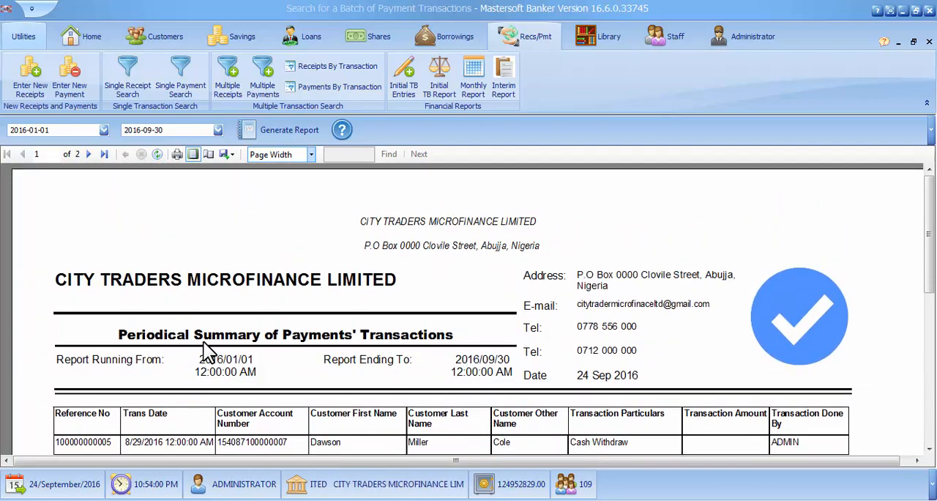
mouse_move(161, 261)
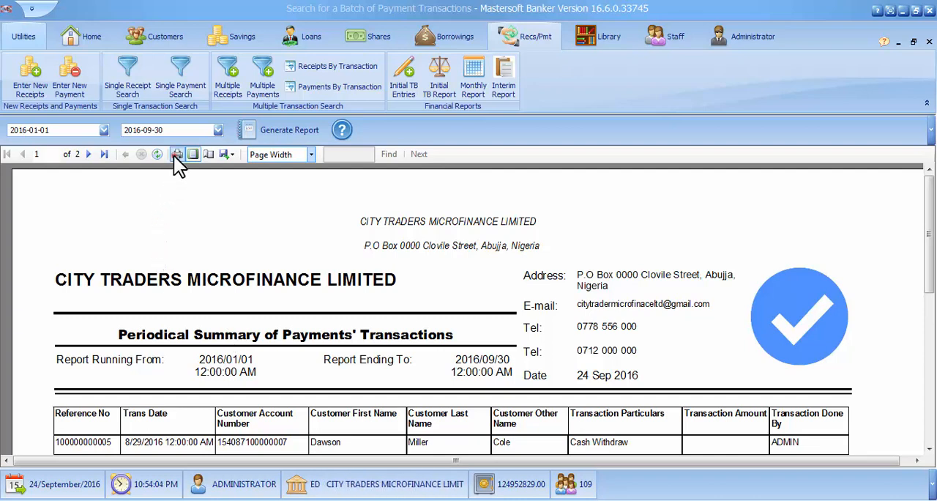
click(176, 153)
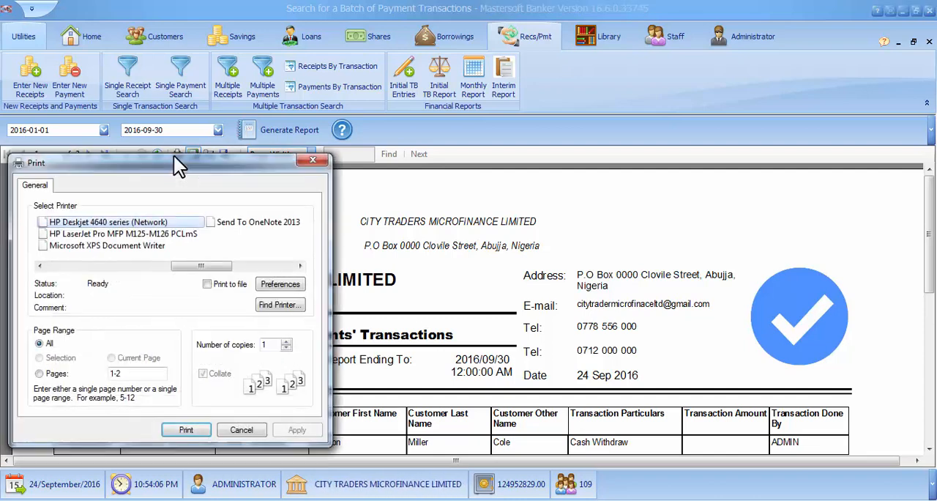
click(242, 431)
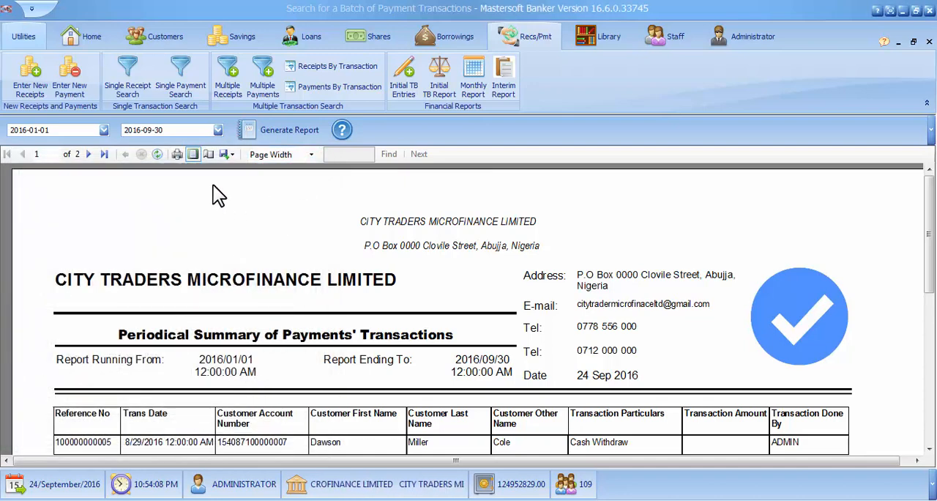
Explore the print and export buttons on the report toolbar without exporting.
click(238, 154)
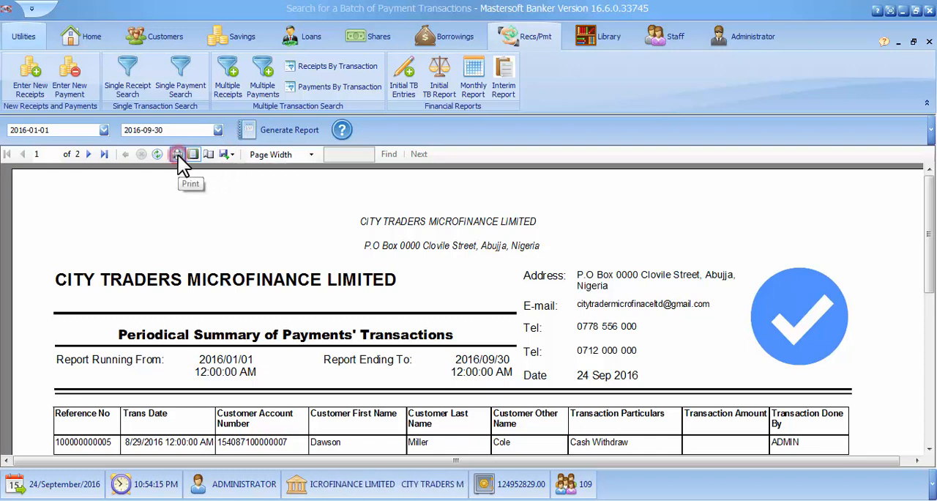
click(177, 153)
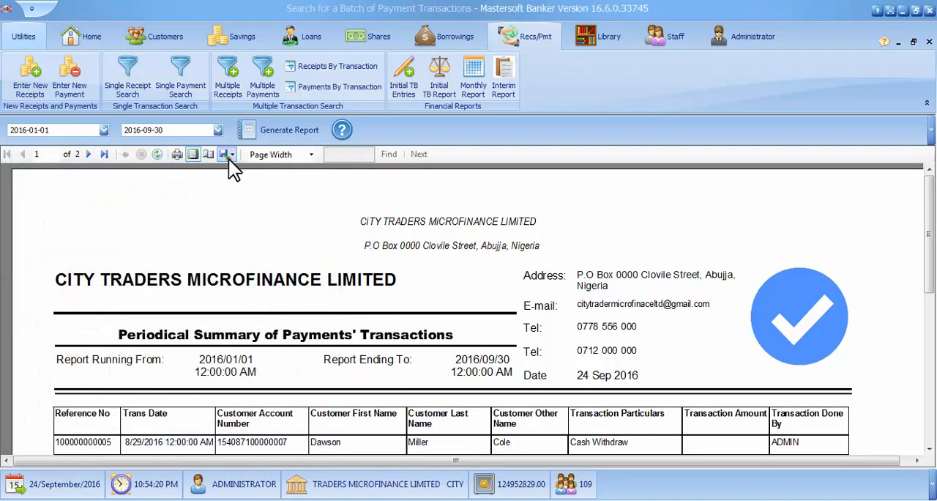
click(227, 154)
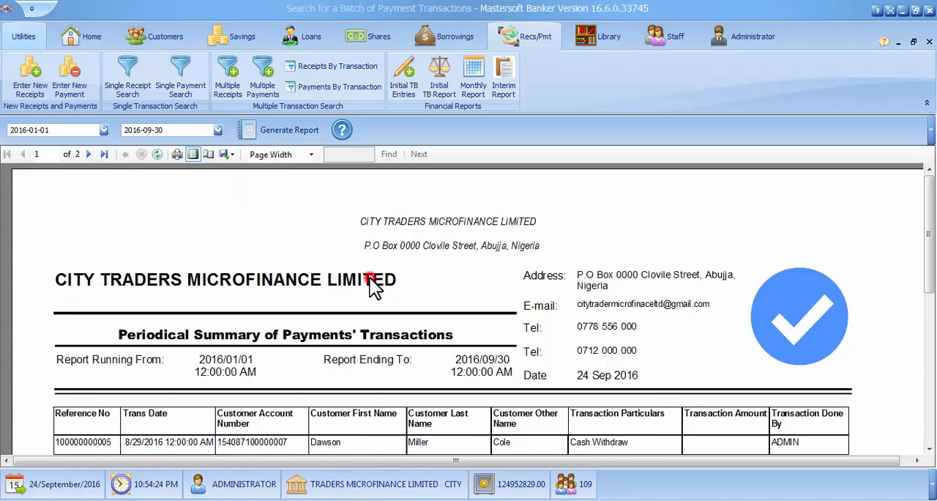
mouse_move(293, 235)
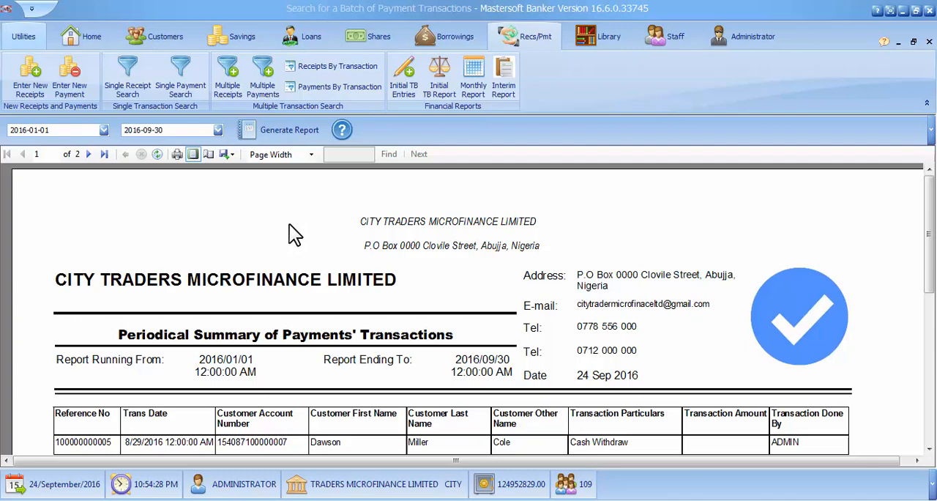
Scroll the report down slightly before restoring the window to its smaller size.
scroll(down, 3)
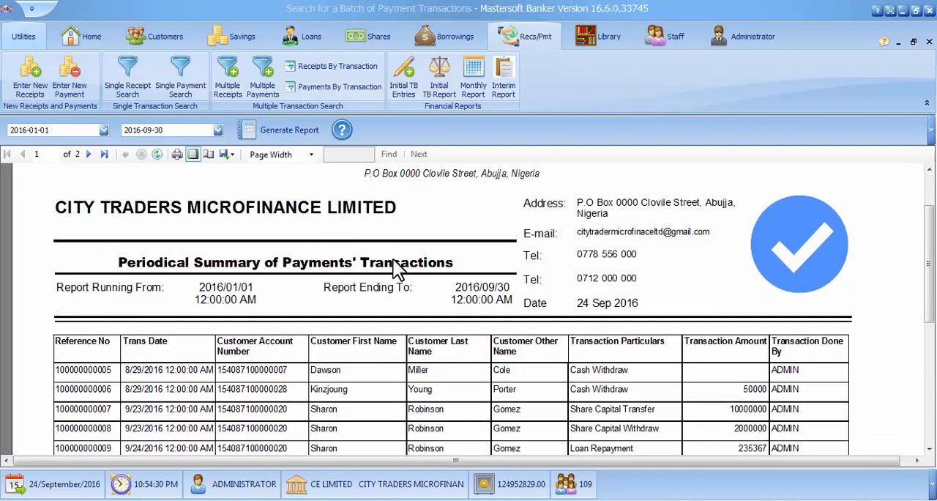
scroll(down, 3)
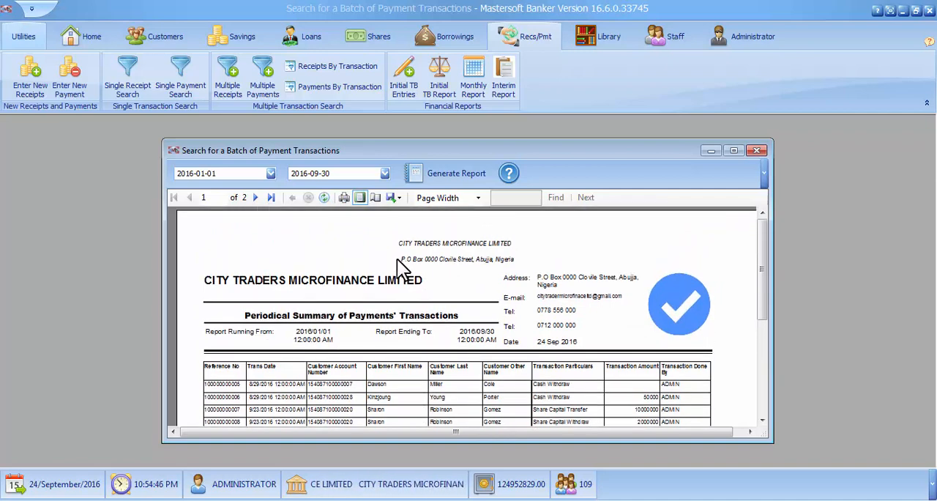
mouse_move(691, 182)
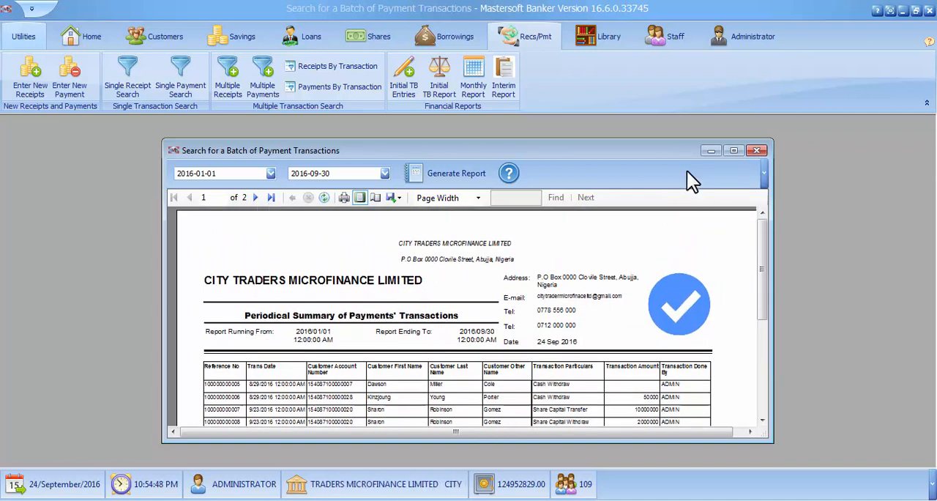